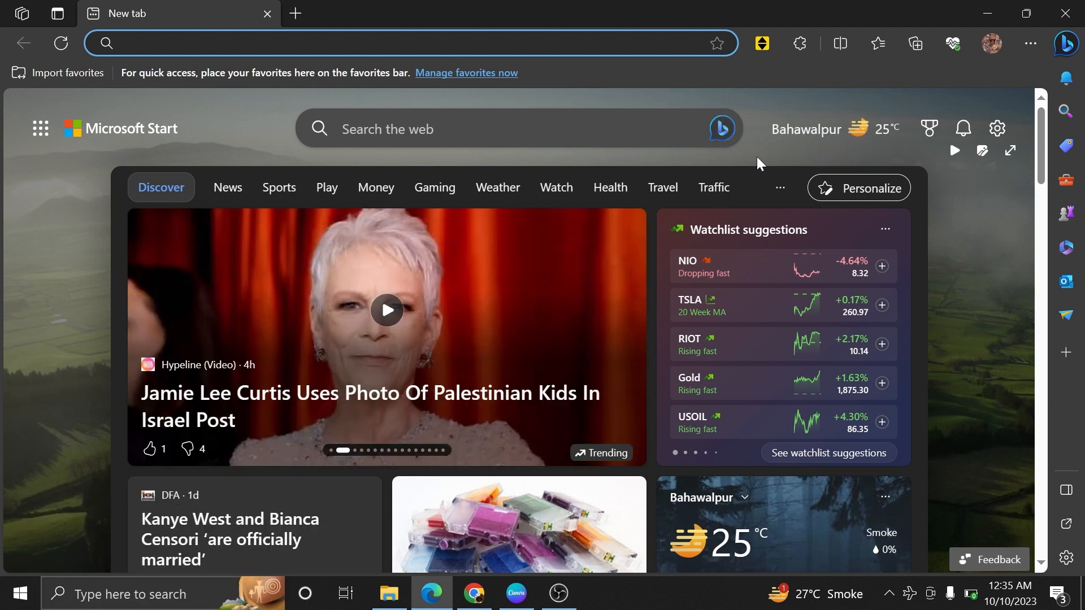
- Switch to Google Chrome and open Settings from the three-dot menu
left_click(474, 598)
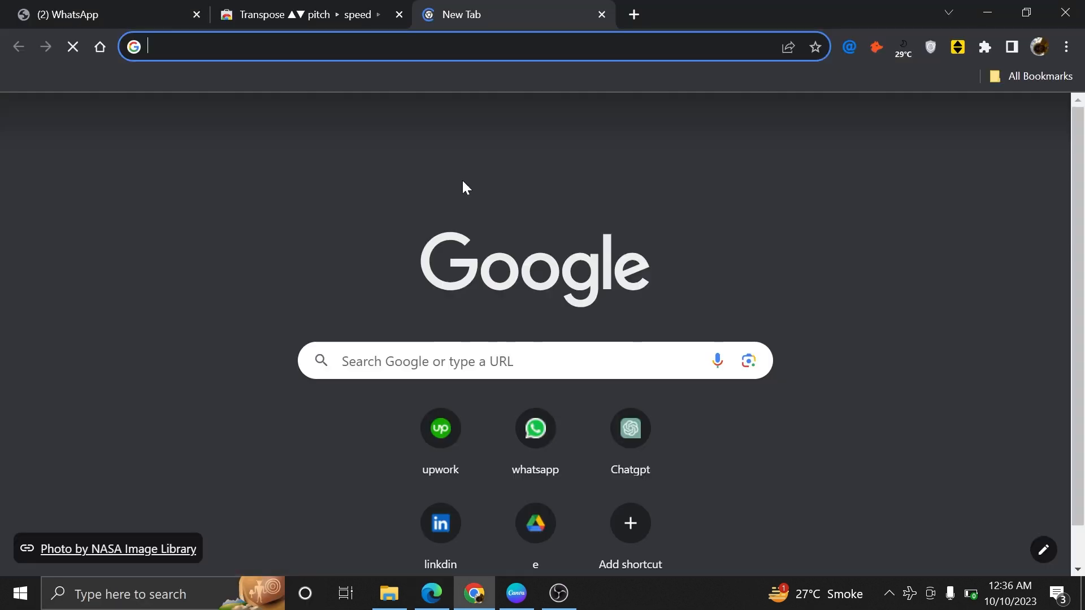
left_click(1066, 46)
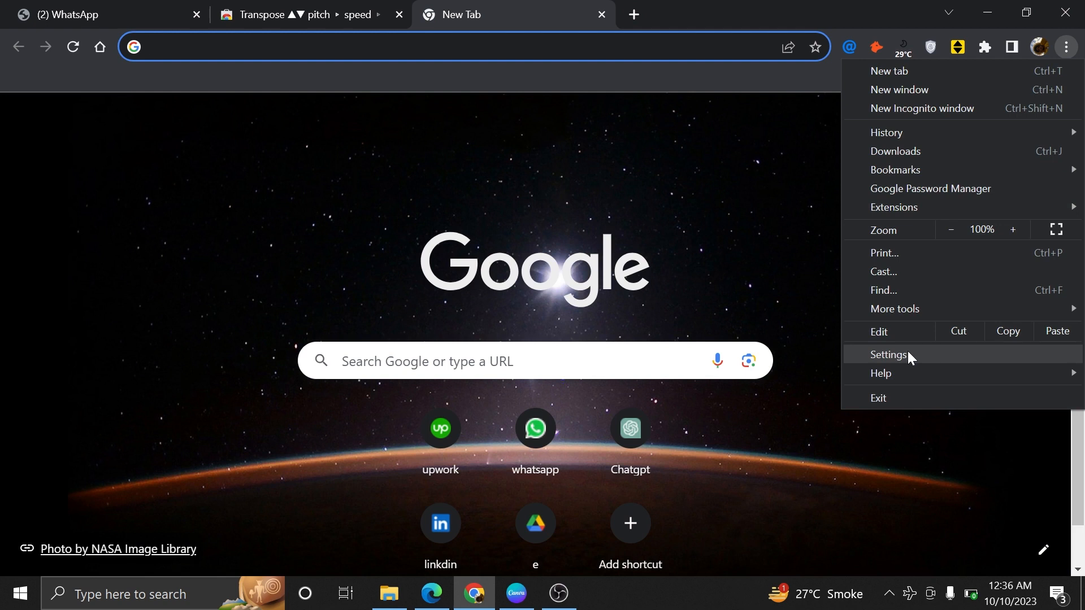
left_click(889, 354)
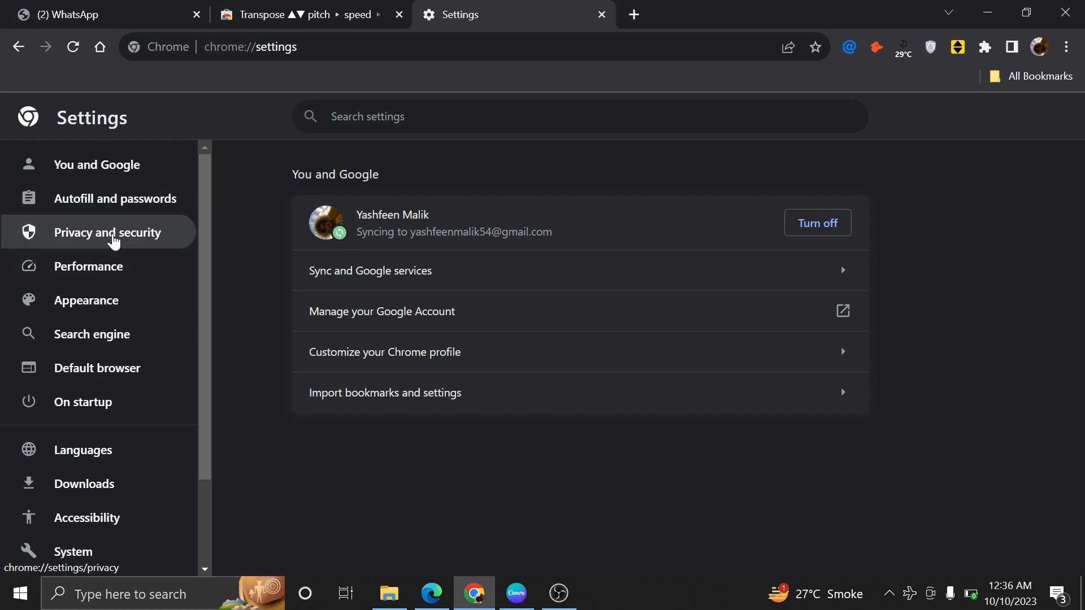
- Allow third-party cookies under Privacy and security, then reach Site settings
left_click(106, 232)
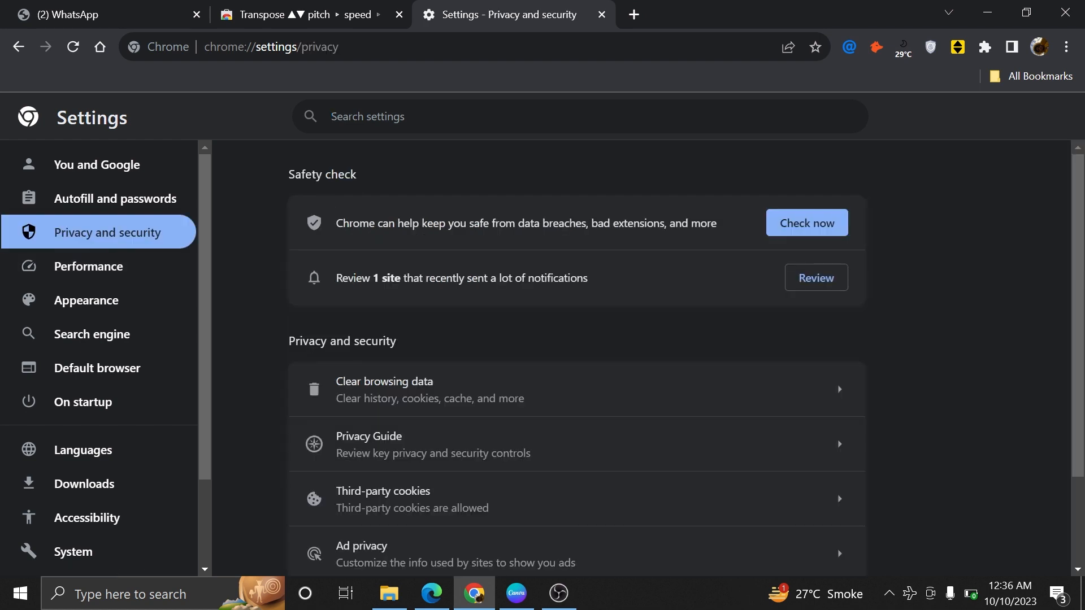
scroll("down", 3)
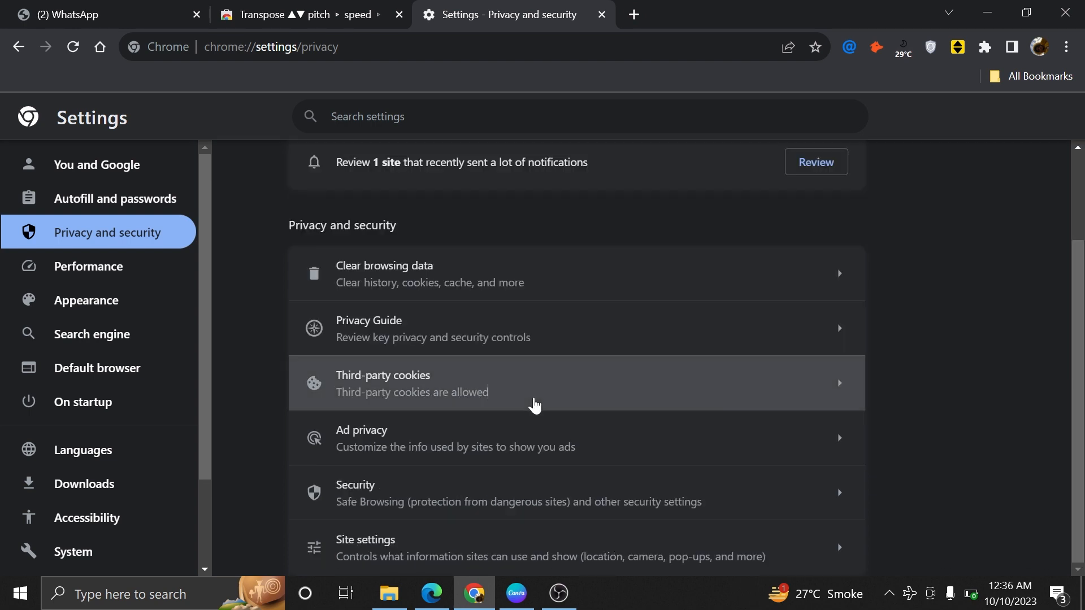
left_click(533, 383)
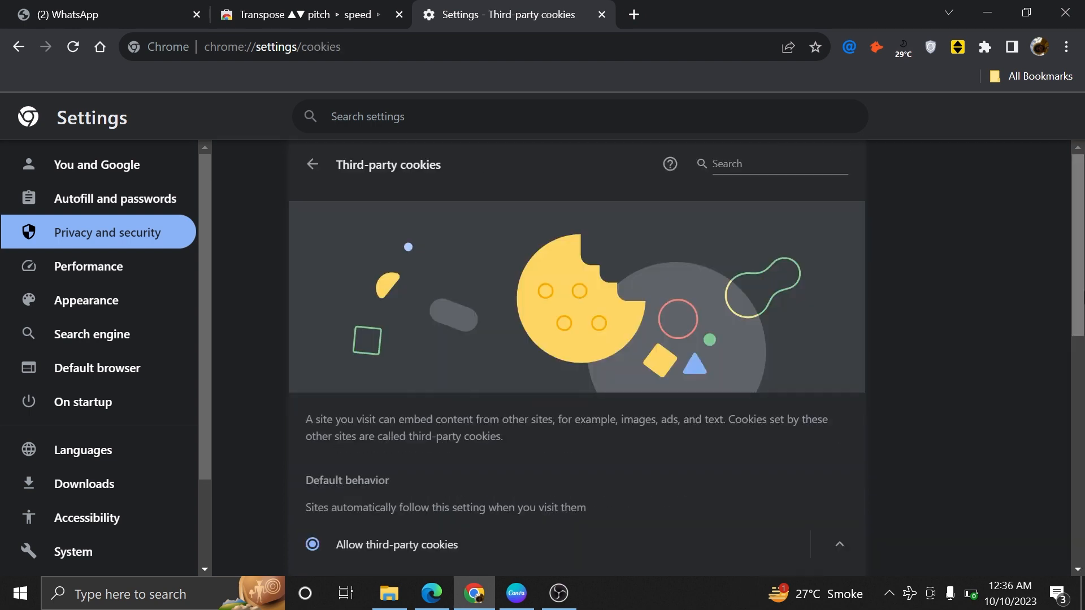
scroll("down", 3)
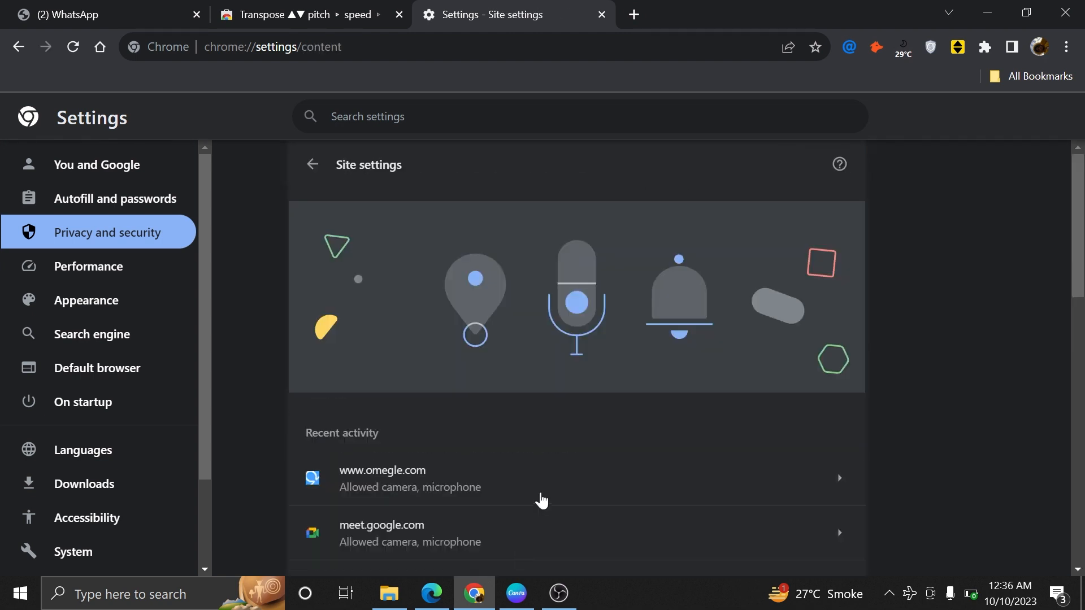
scroll("down", 3)
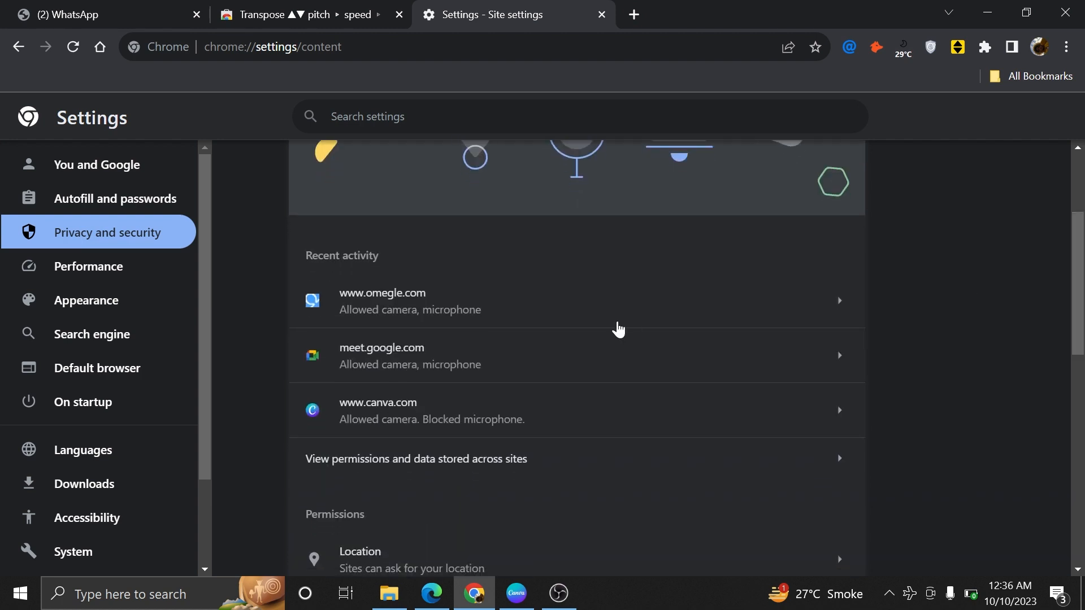
mouse_move(565, 299)
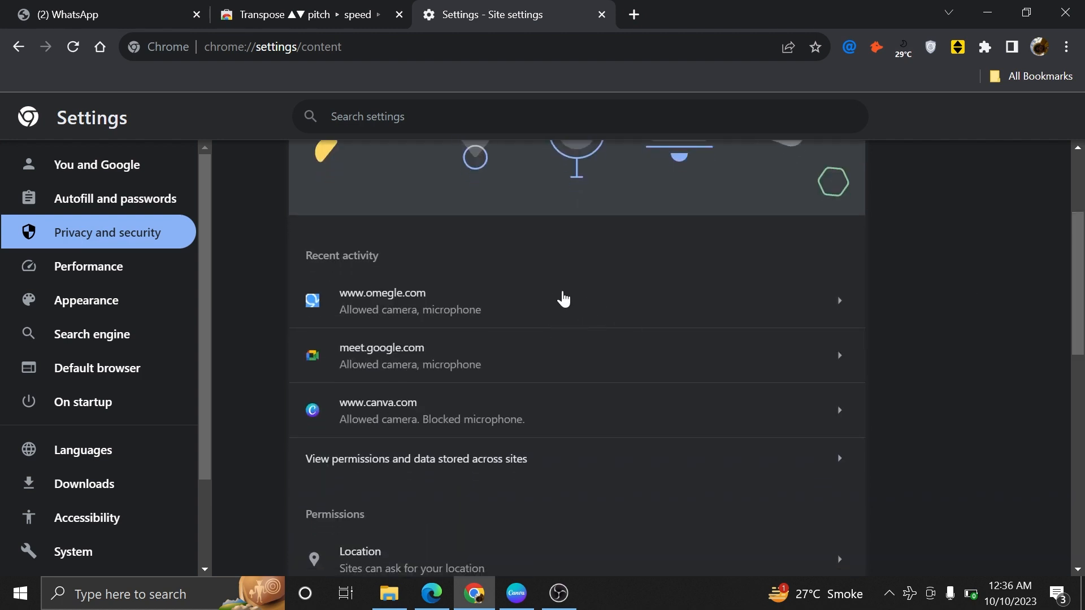
mouse_move(564, 327)
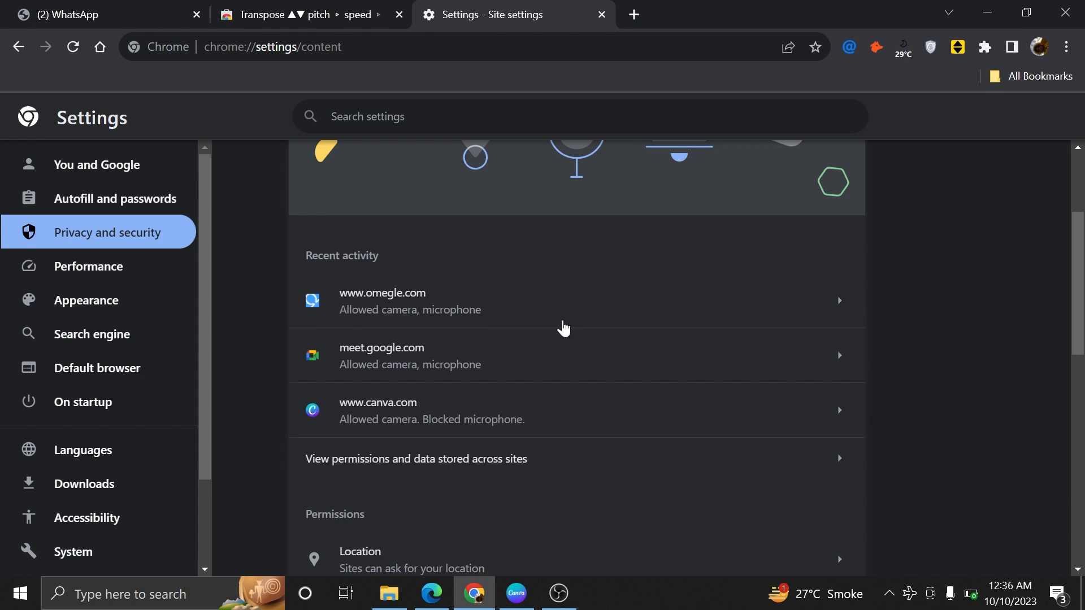
left_click(762, 247)
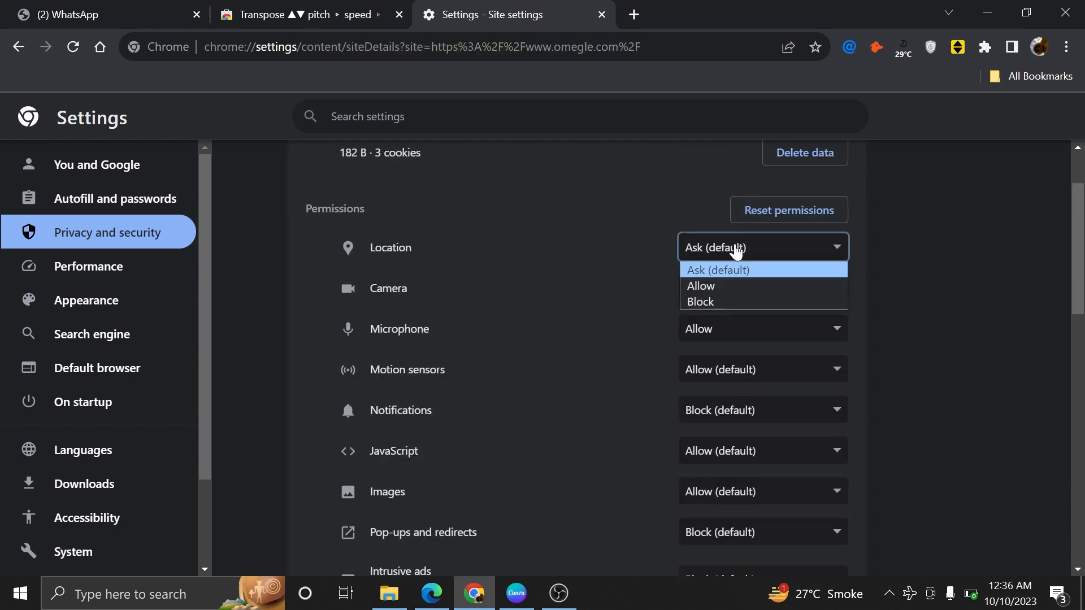
left_click(700, 285)
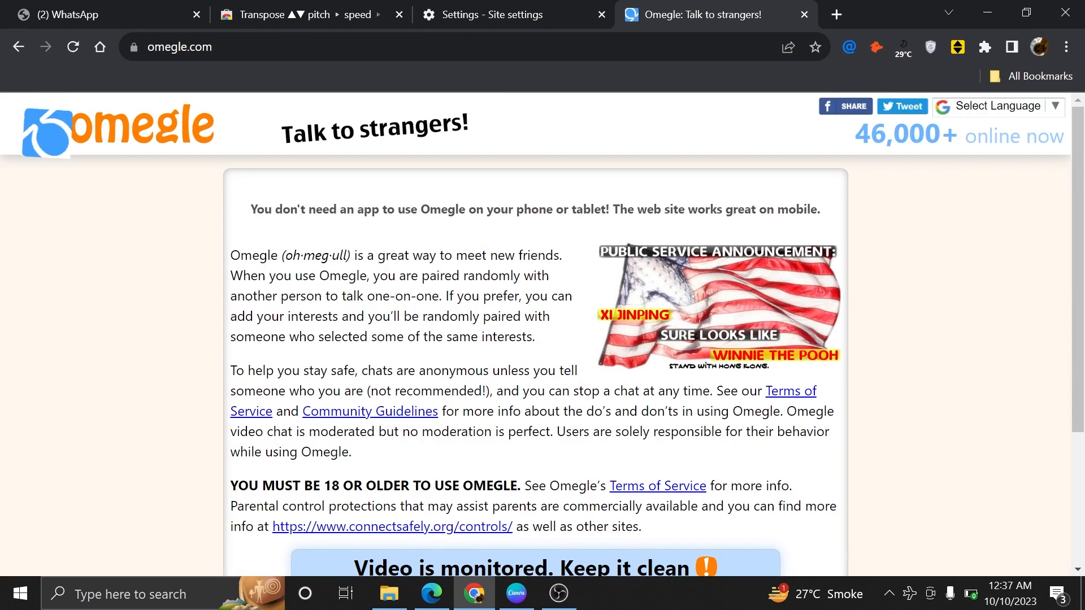
mouse_move(503, 196)
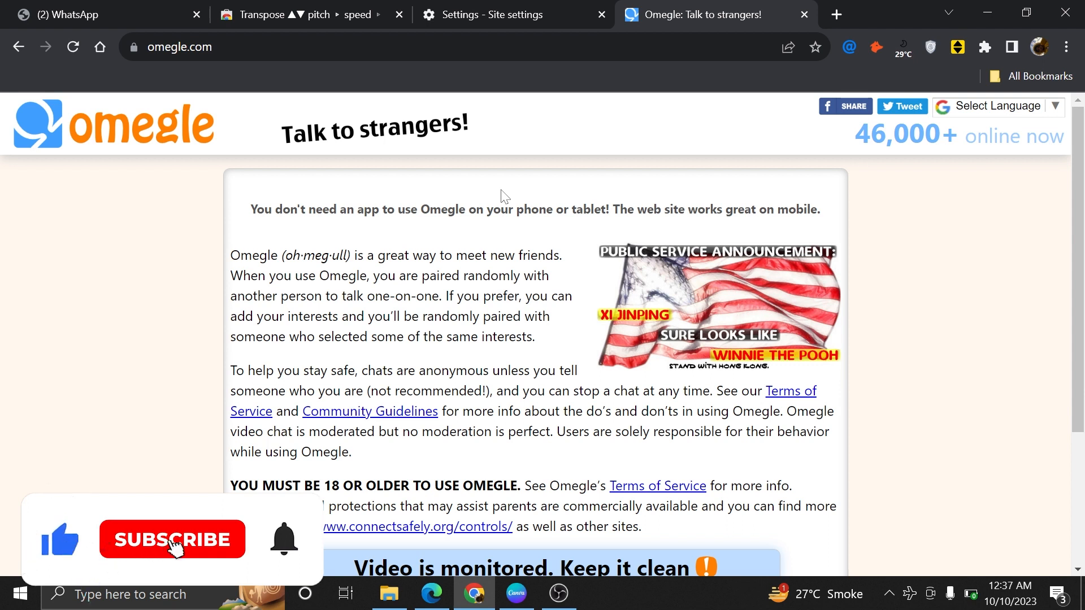
- Click on the Omegle home page, which loads without a captcha
left_click(172, 540)
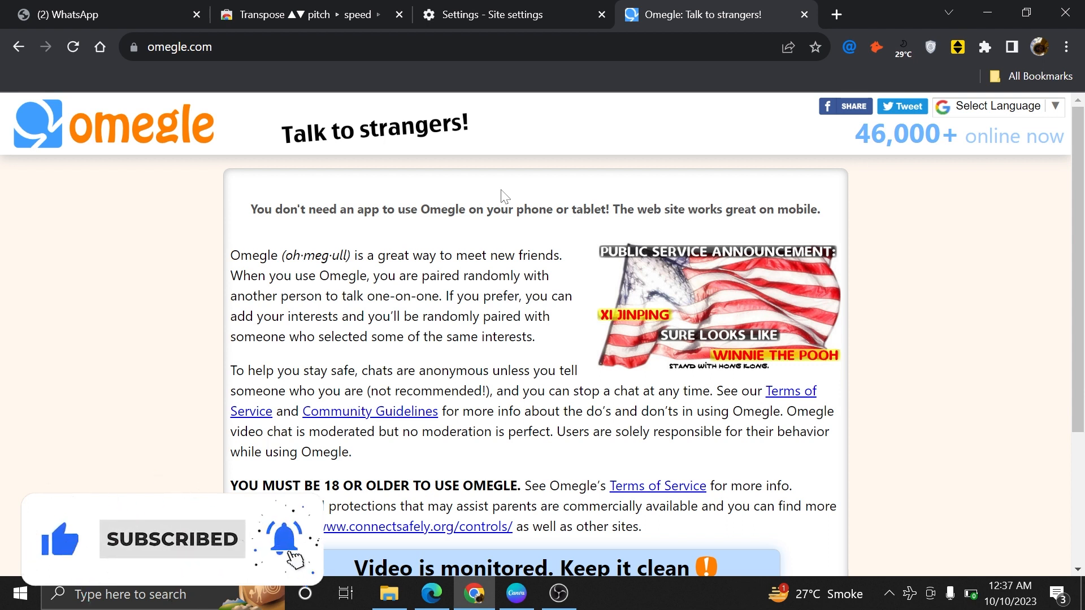